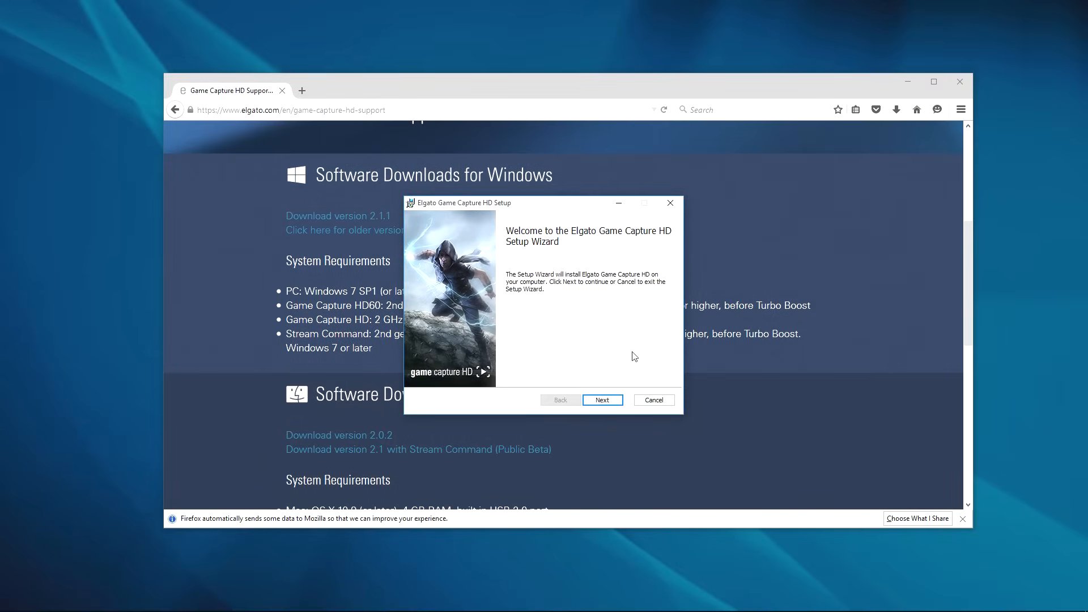
Step: Advance past the welcome page and the accepted license agreement so installation begins
click(602, 400)
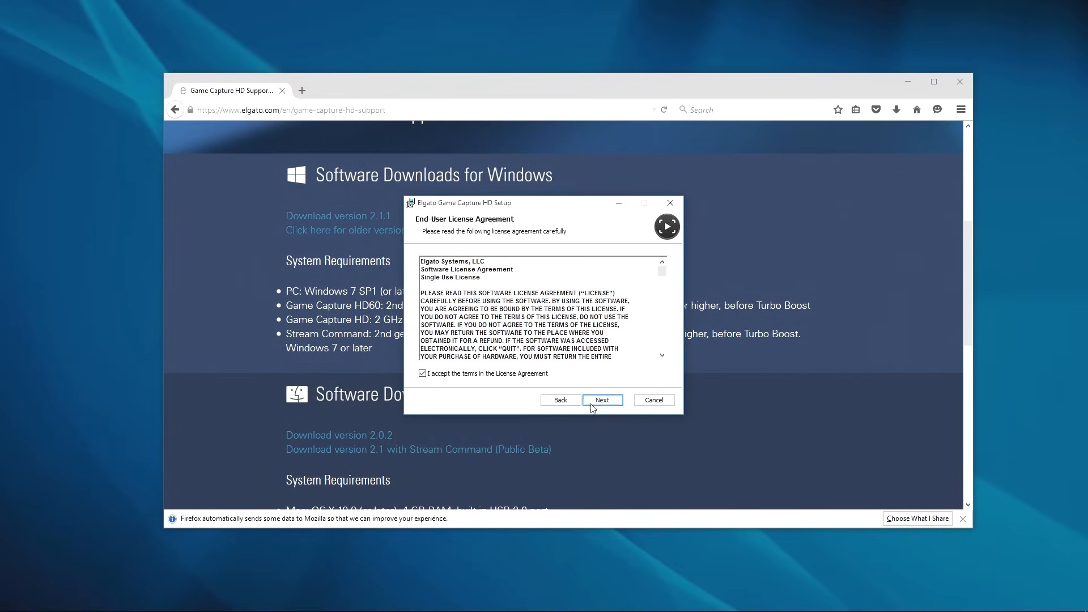
click(601, 401)
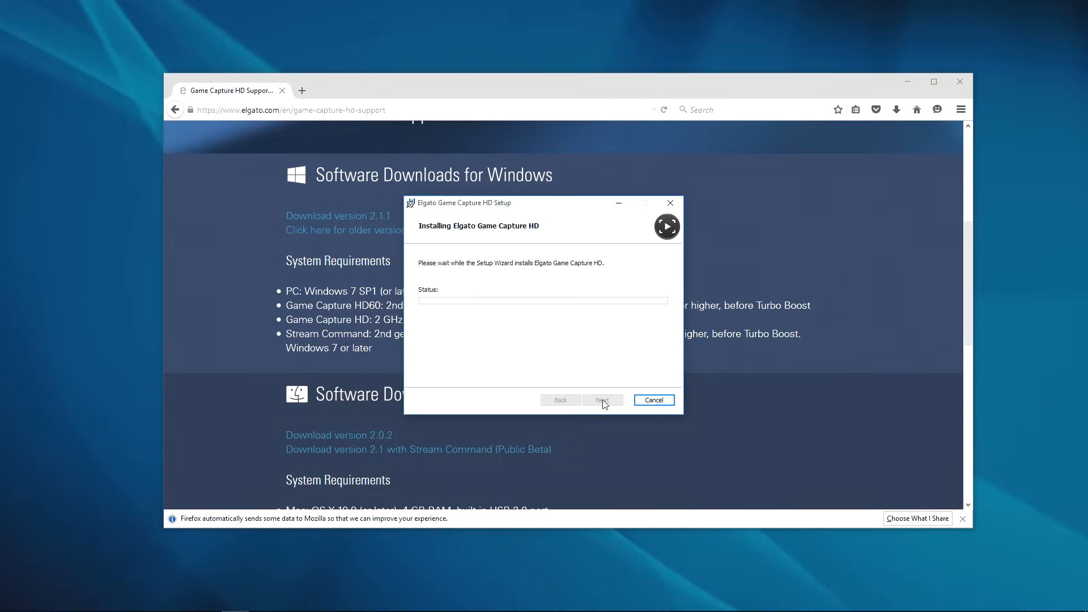